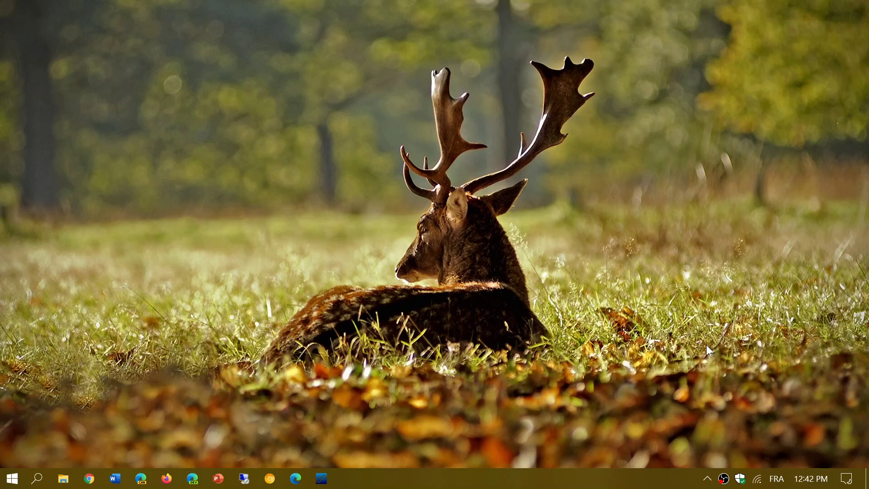
pyautogui.moveTo(248, 403)
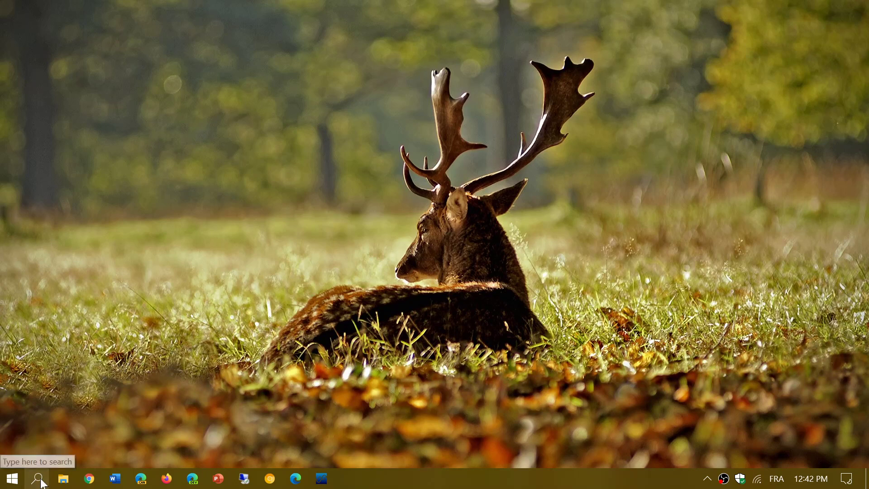
pyautogui.write('winver')
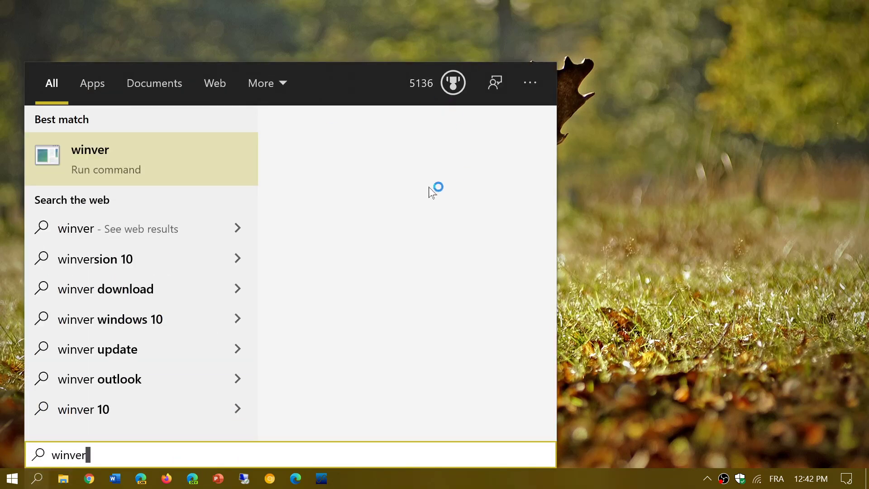
pyautogui.moveTo(428, 196)
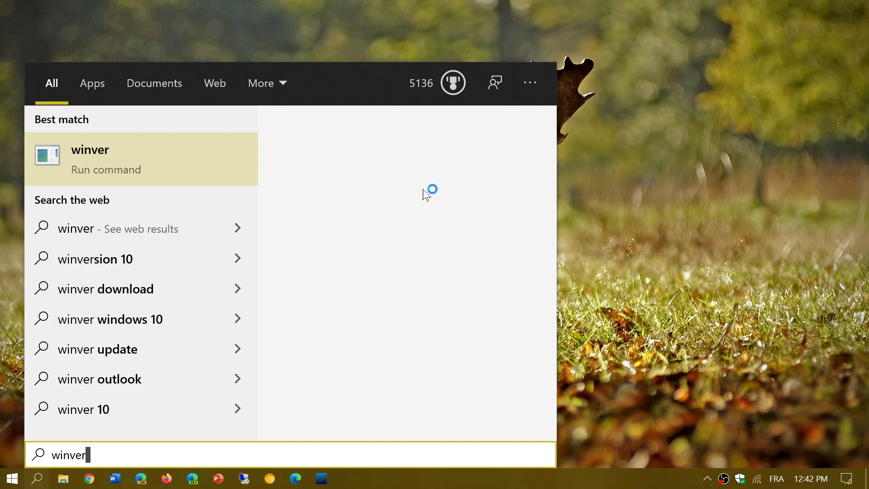
pyautogui.moveTo(478, 235)
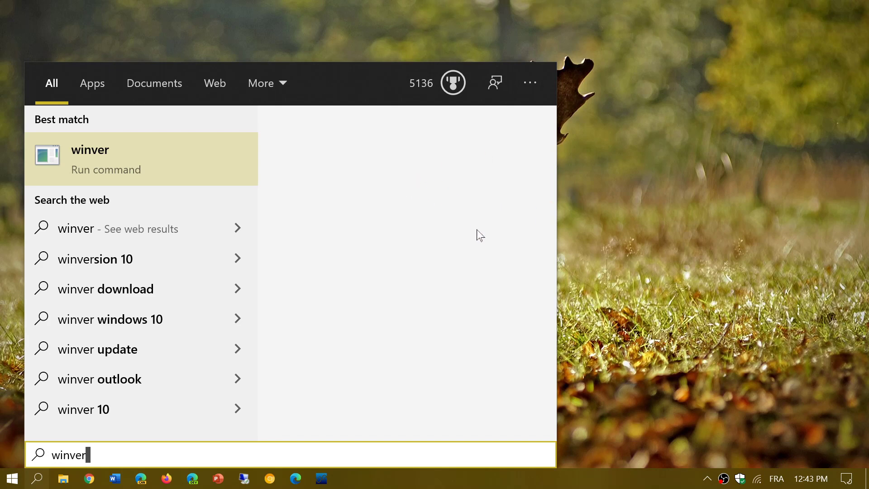